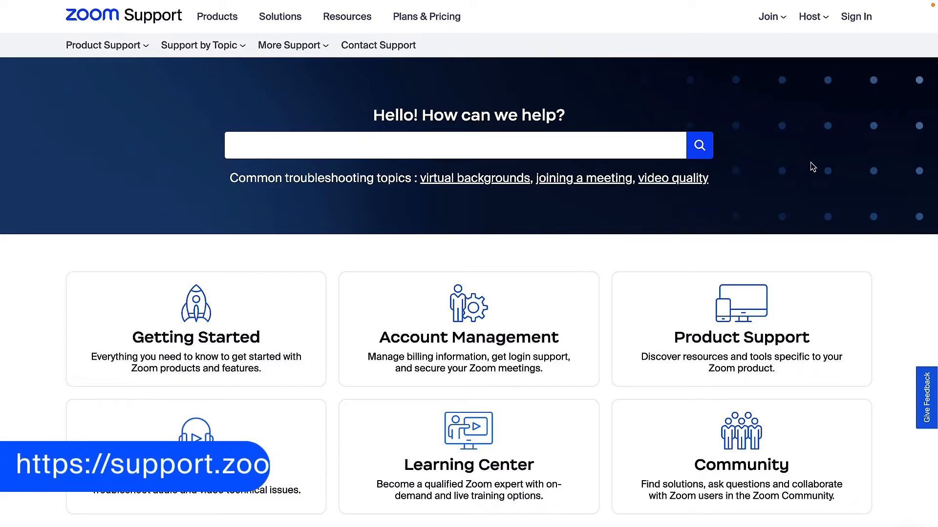
# Search Zoom Support for 'virtual background', open the requirements article, and read the macOS section
pyautogui.write('virtual background system requirements')
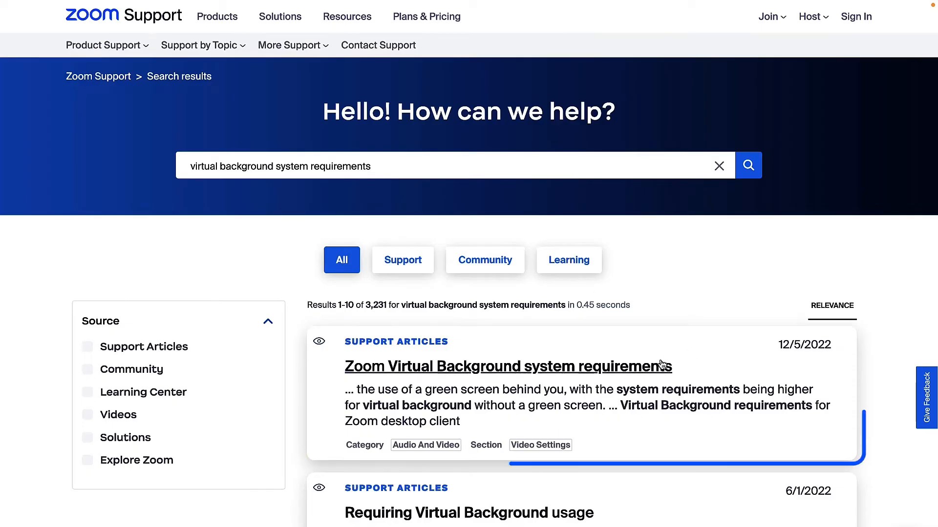
pyautogui.click(508, 366)
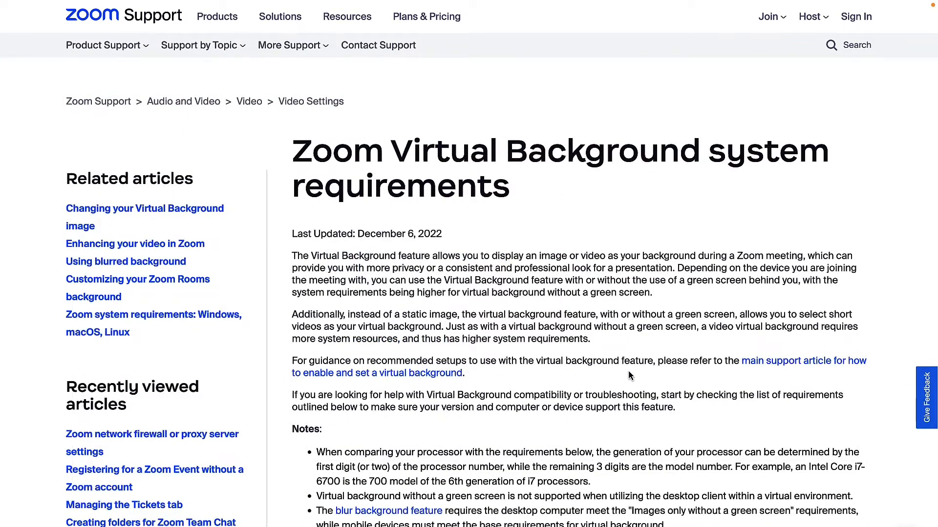
pyautogui.scroll(-3)
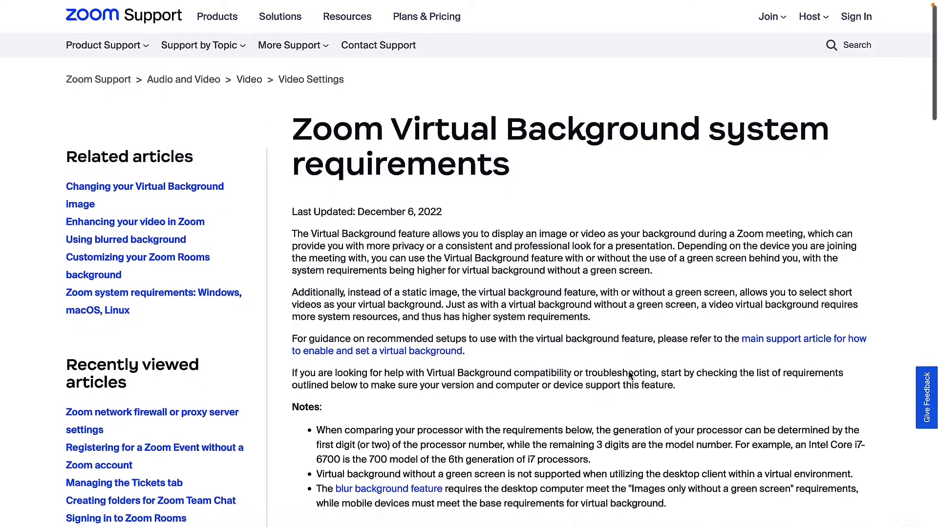
pyautogui.scroll(-3)
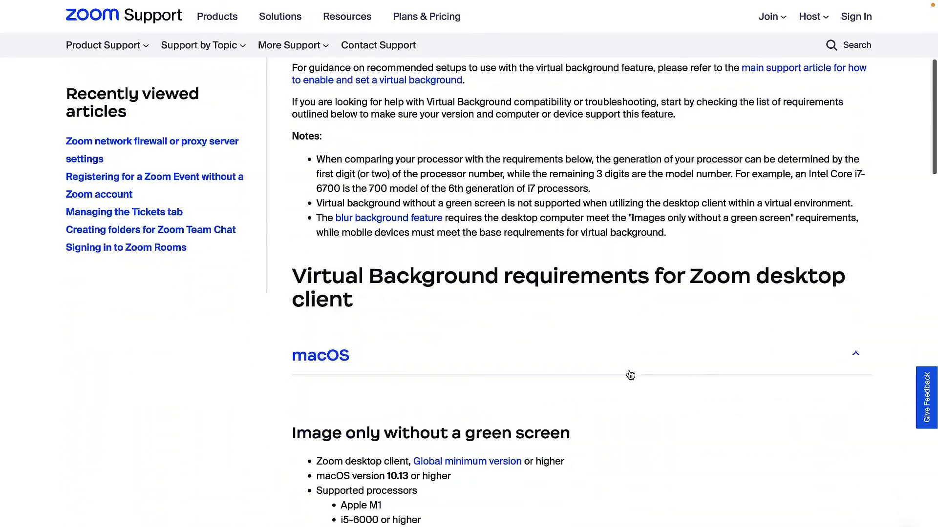
pyautogui.scroll(-3)
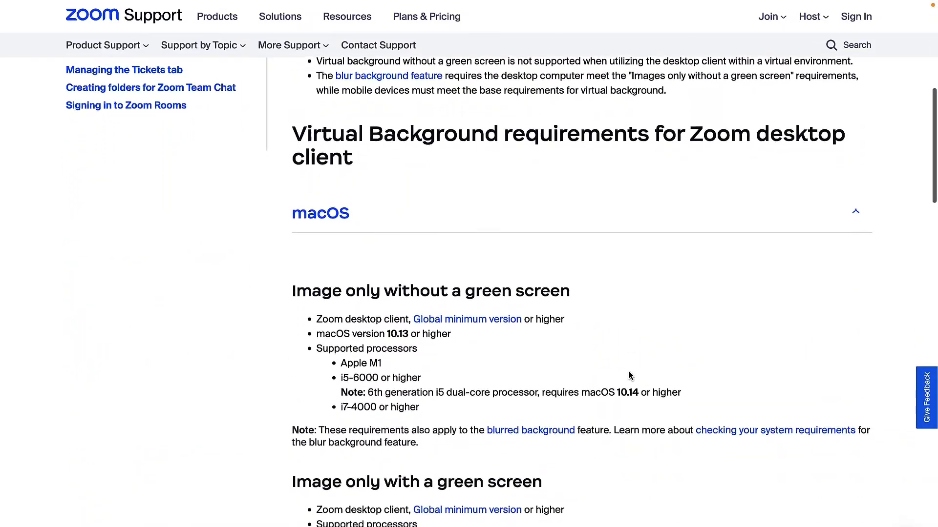
pyautogui.scroll(-3)
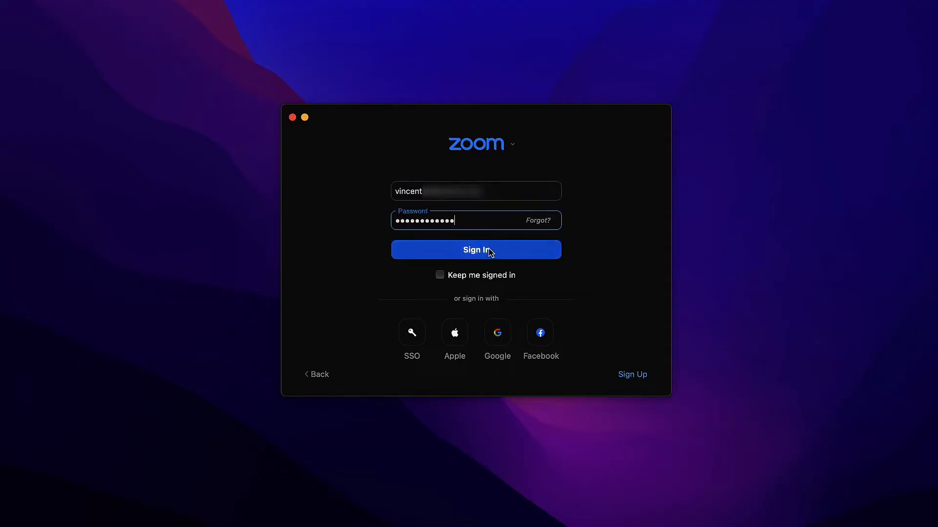
# Sign in, then replace the bridge image with Blur in Settings > Background & Effects
pyautogui.click(475, 249)
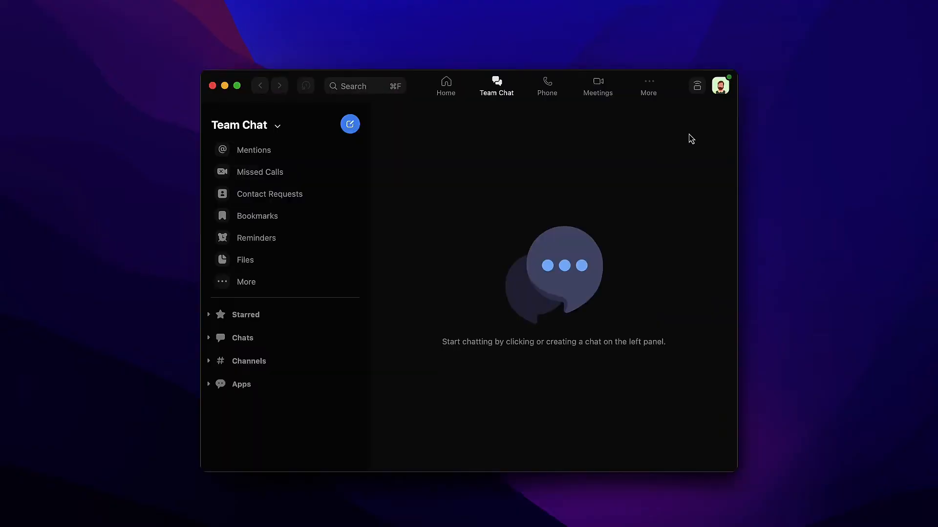
pyautogui.moveTo(720, 85)
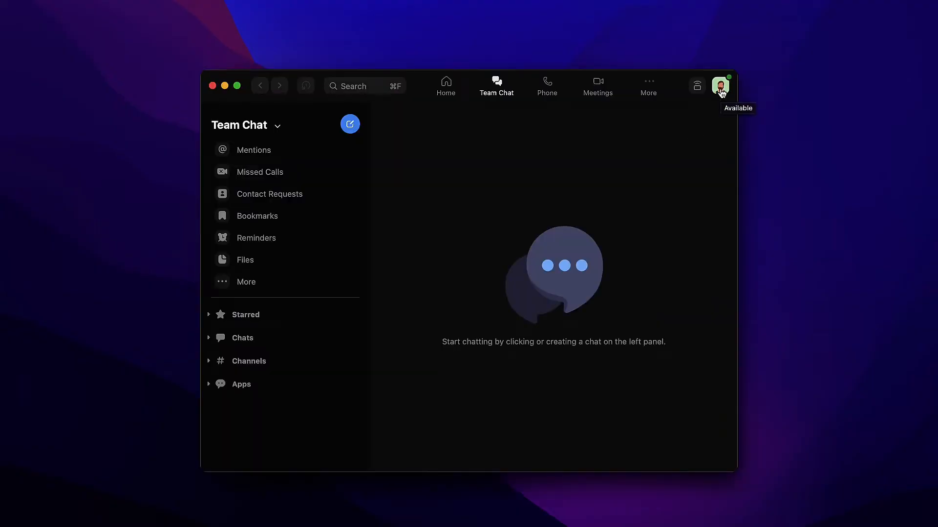
pyautogui.click(720, 85)
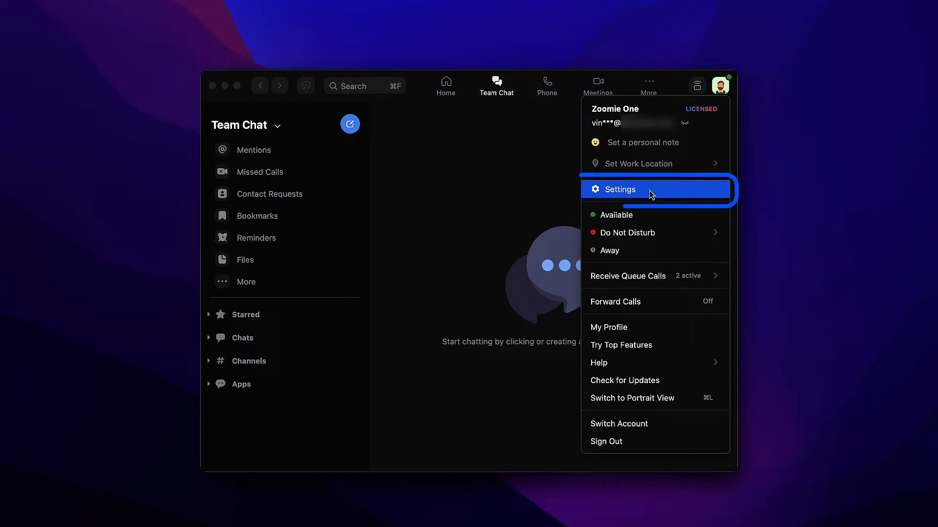
pyautogui.click(619, 189)
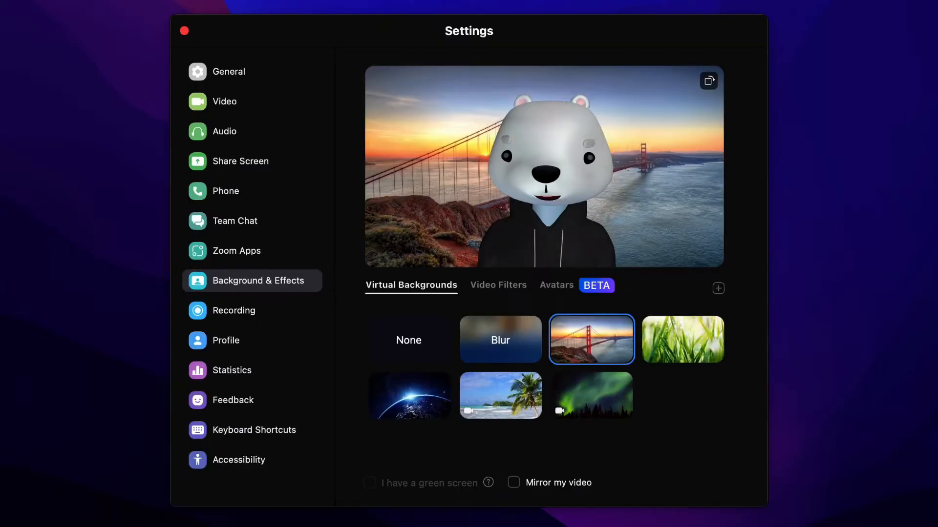
pyautogui.click(500, 340)
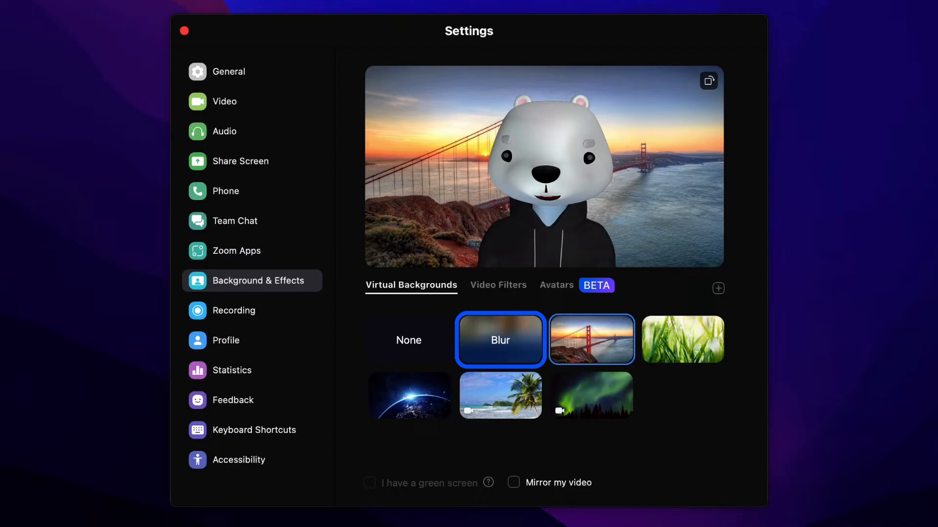
pyautogui.click(591, 339)
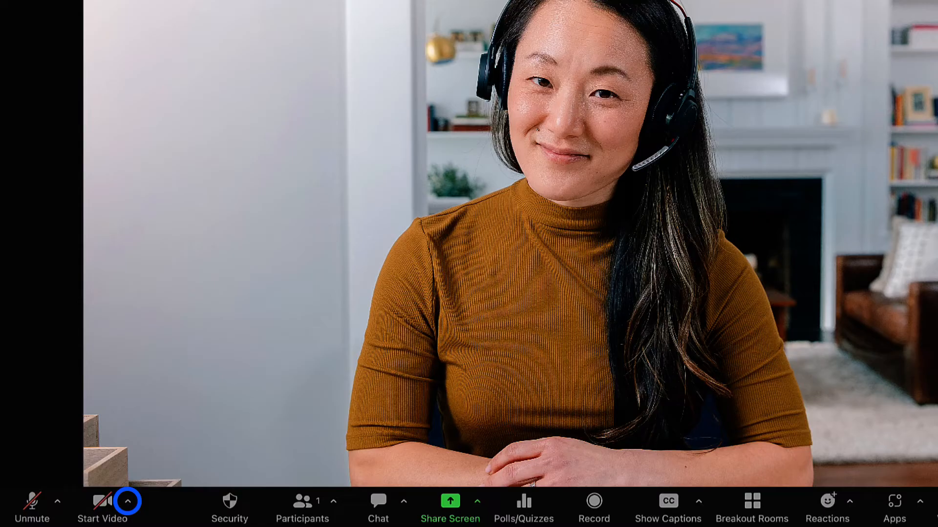
# Blur the meeting background from the video options menu, then pick Blur in Background & Effects
pyautogui.click(126, 501)
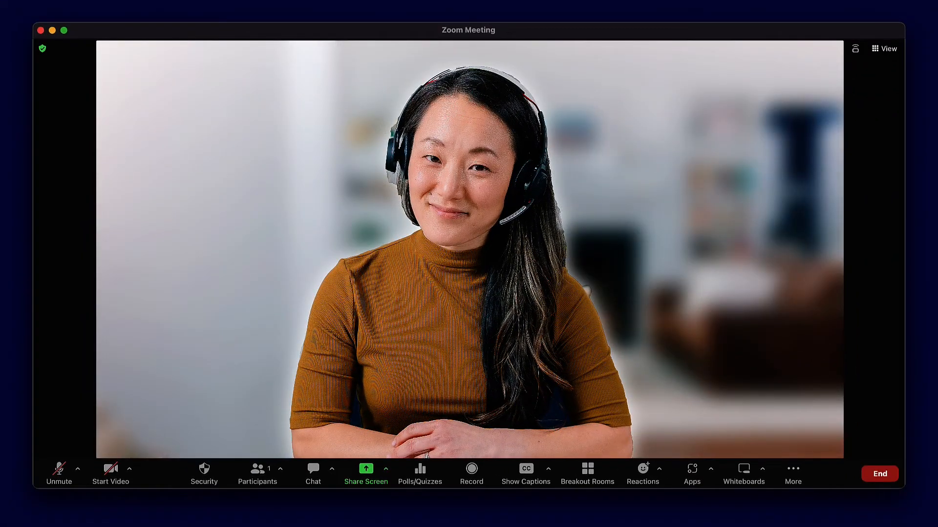
pyautogui.click(129, 468)
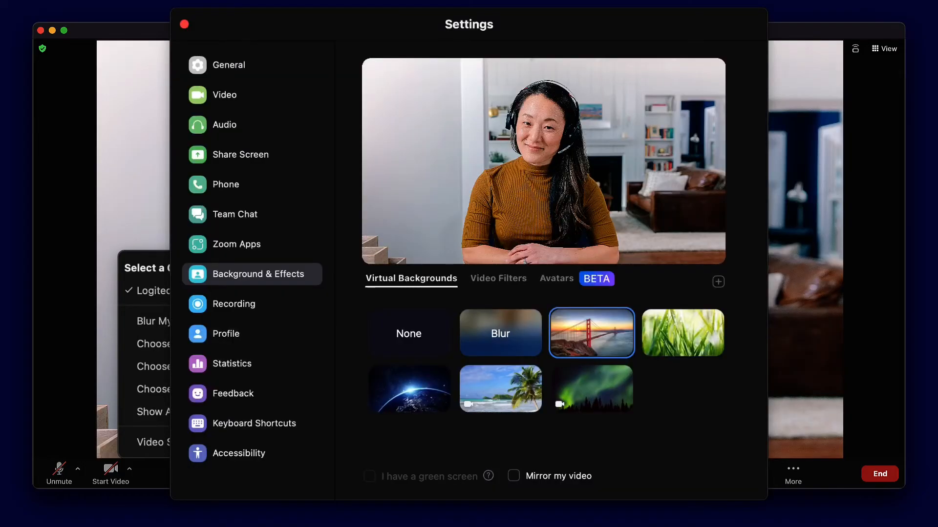
pyautogui.click(499, 333)
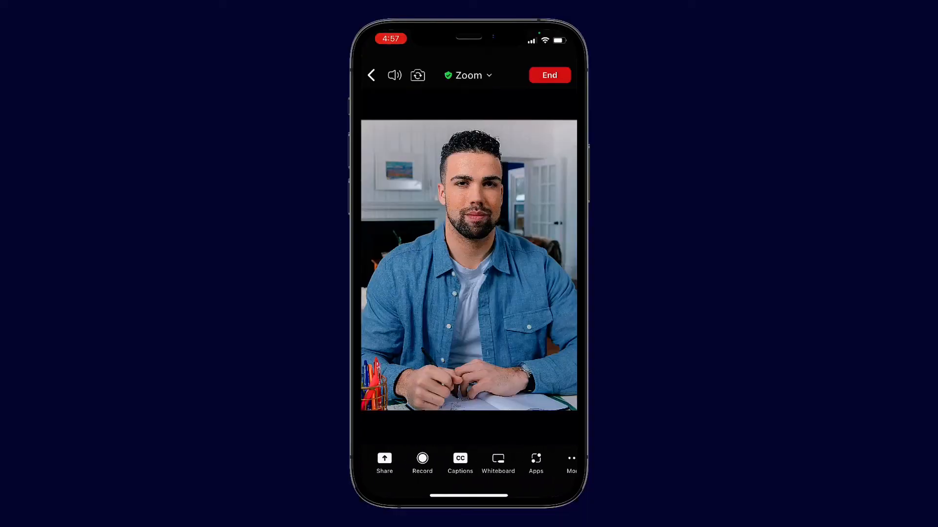
# On the phone, open More and choose Backgrounds & Effects
pyautogui.click(570, 463)
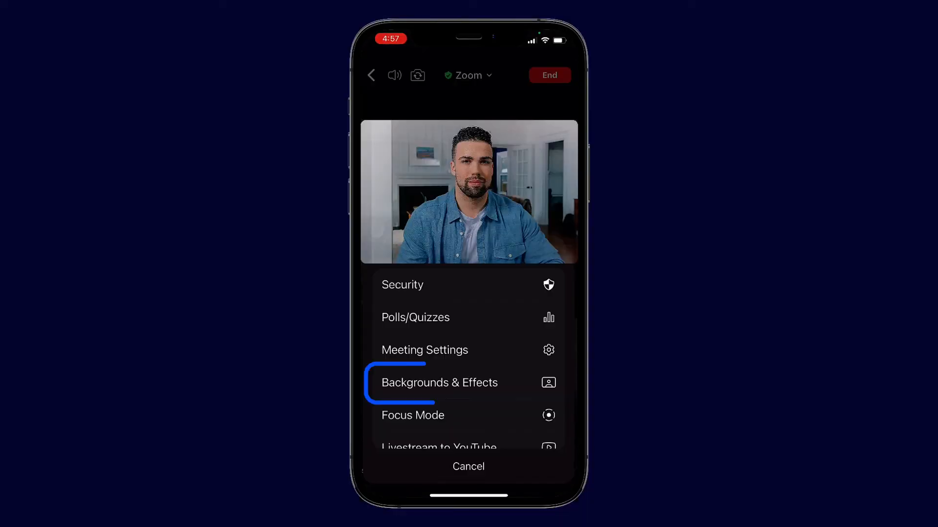
pyautogui.click(438, 383)
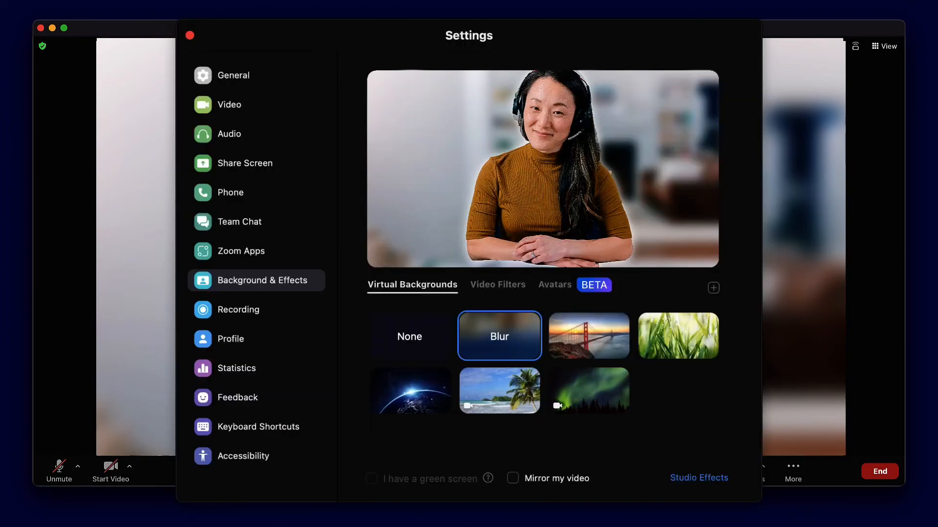
# Swipe the mobile toolbar, then open More > Backgrounds & Effects to show None, Blur and bridge options
pyautogui.click(410, 336)
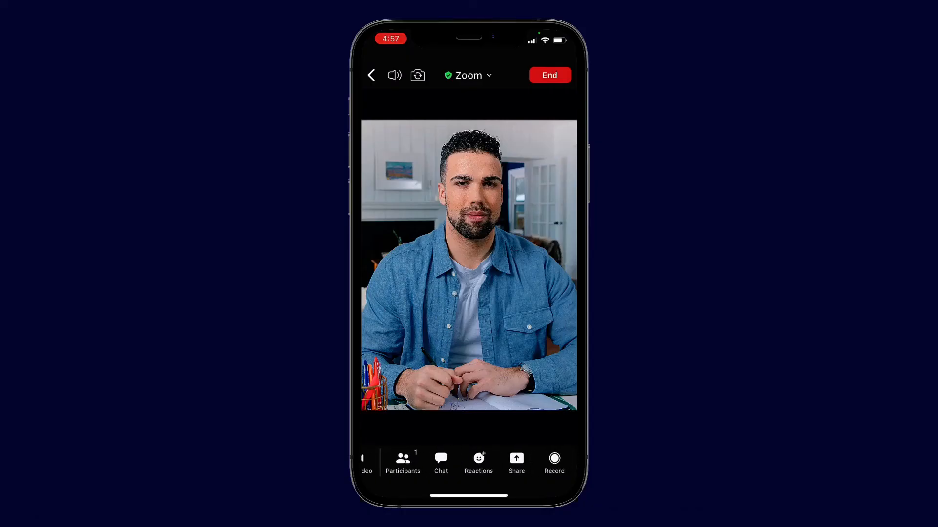
pyautogui.hscroll(-3)
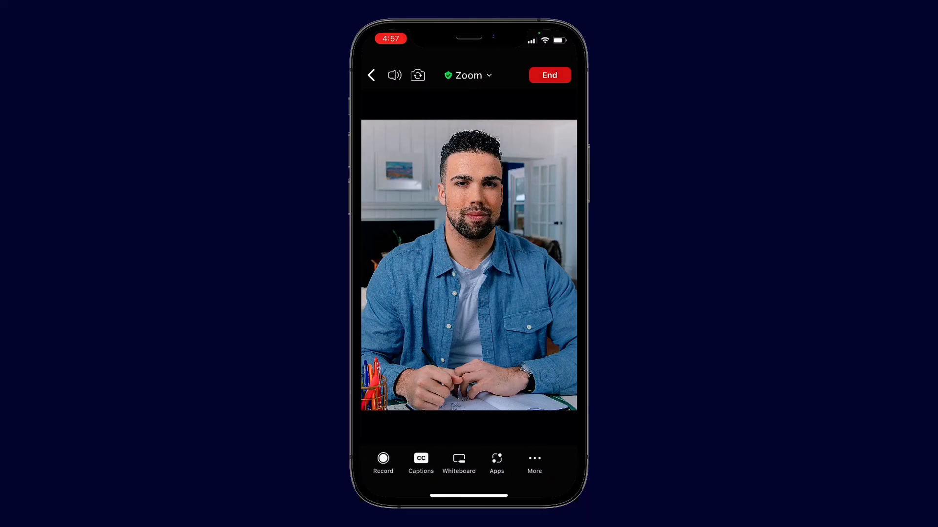
pyautogui.click(533, 464)
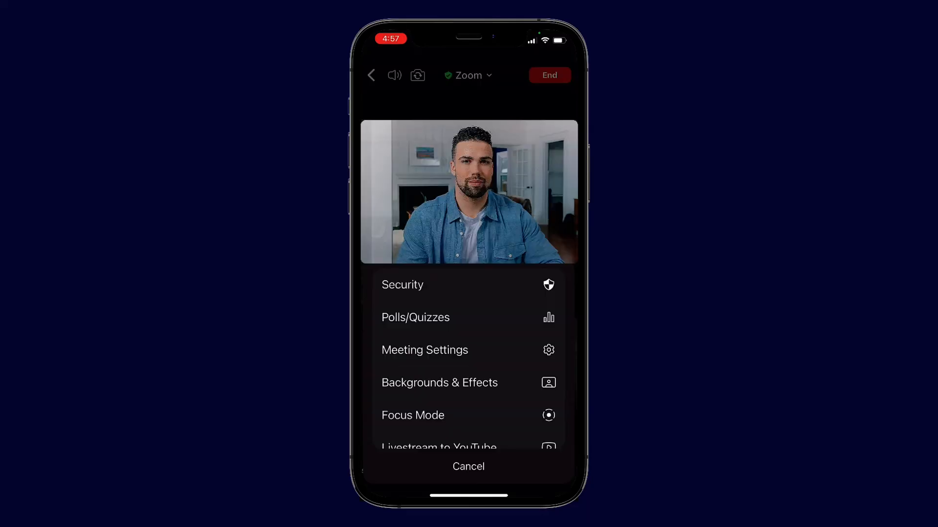
pyautogui.click(439, 383)
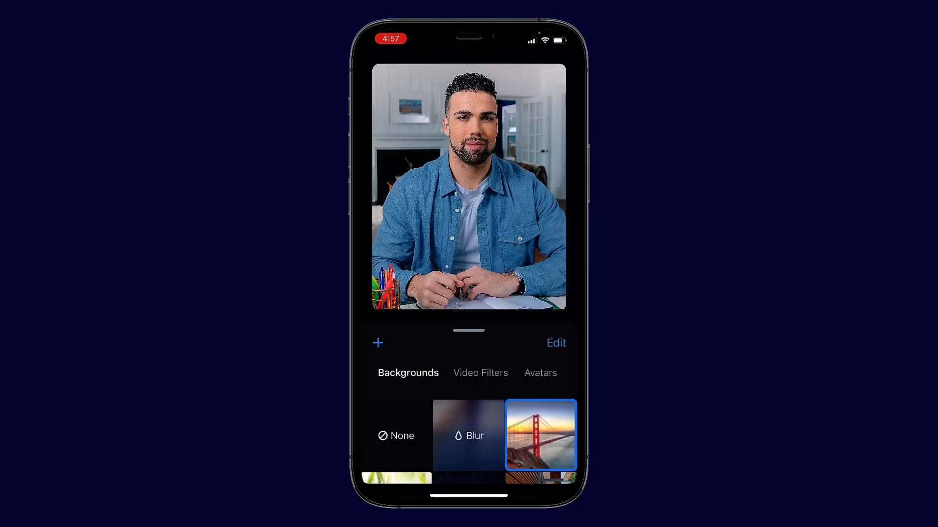